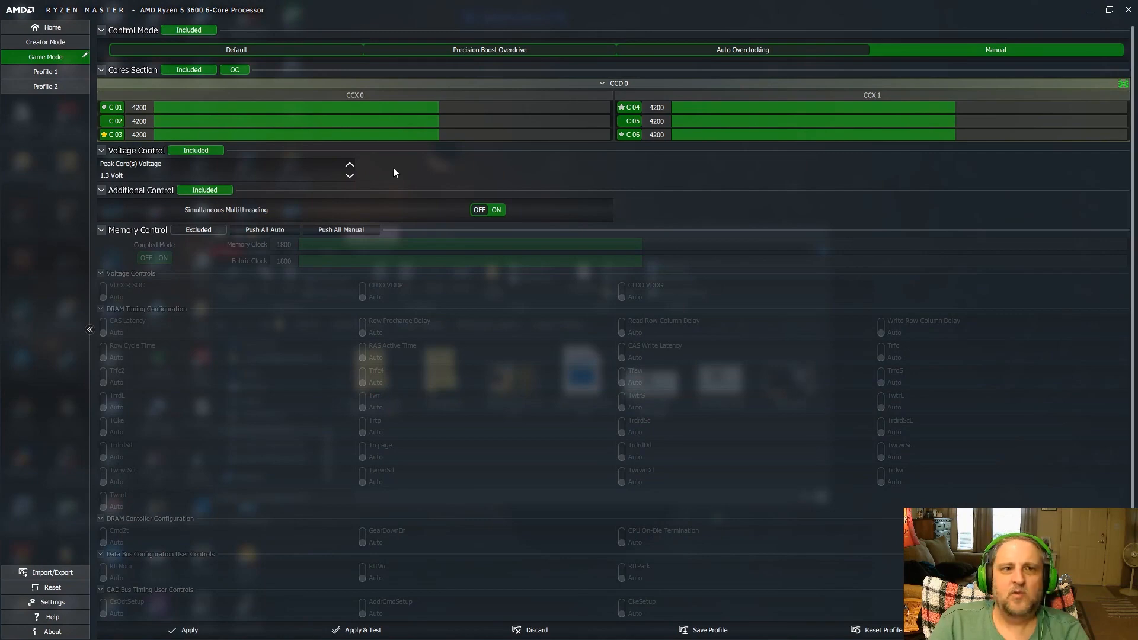
- Change the Game Mode peak core voltage from 1.3 to 1.275 V, cores staying at 4,200 MHz
left_click(52, 26)
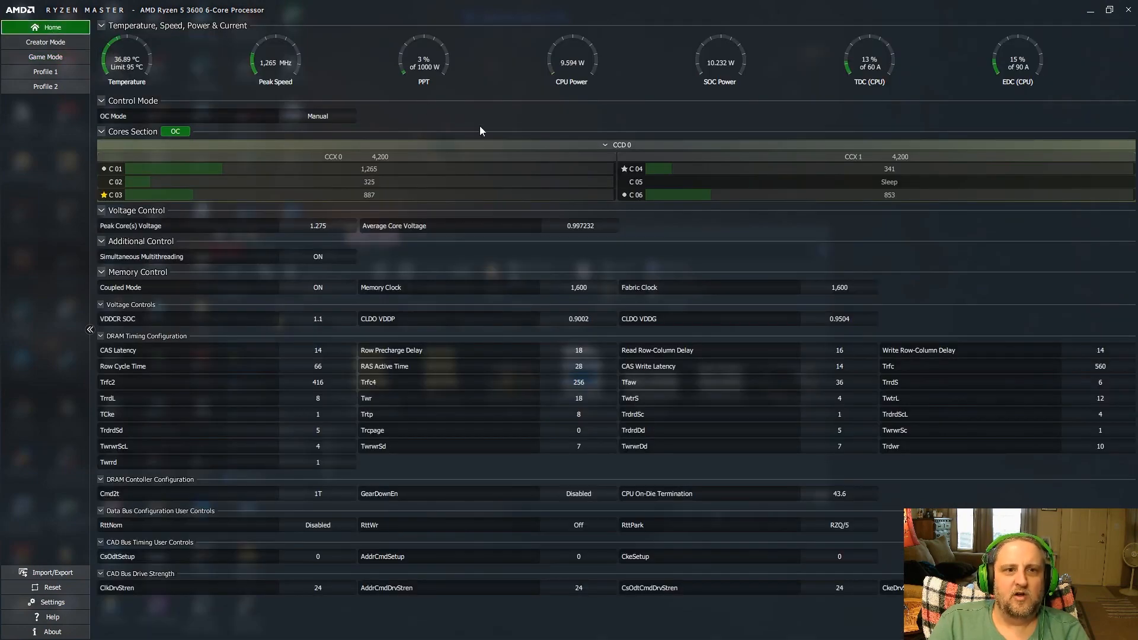
mouse_move(824, 538)
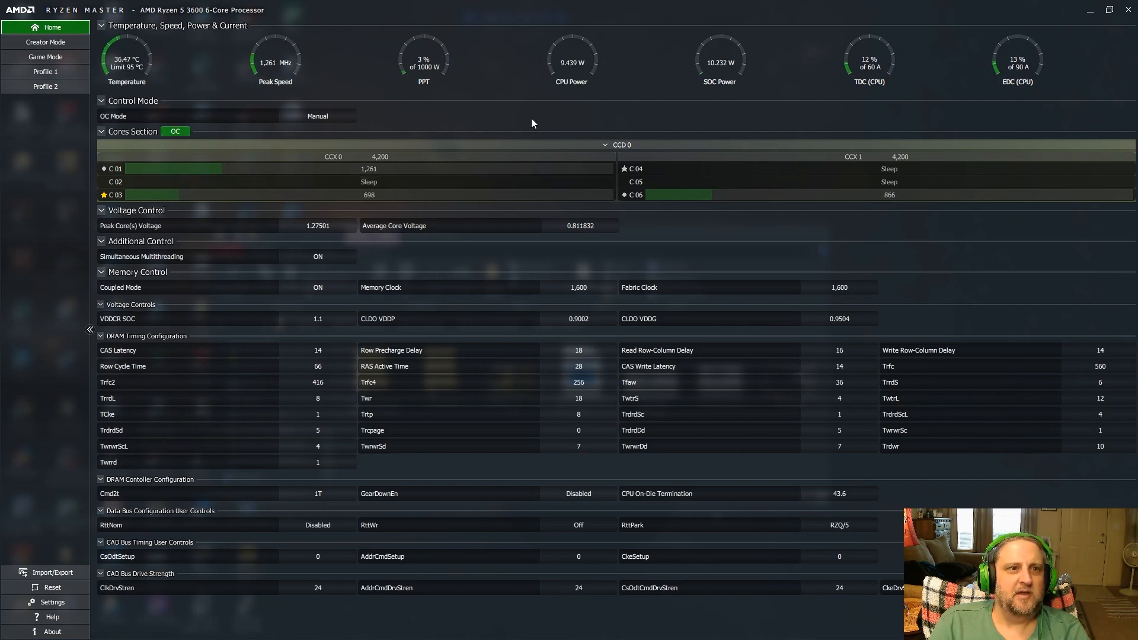
mouse_move(162, 47)
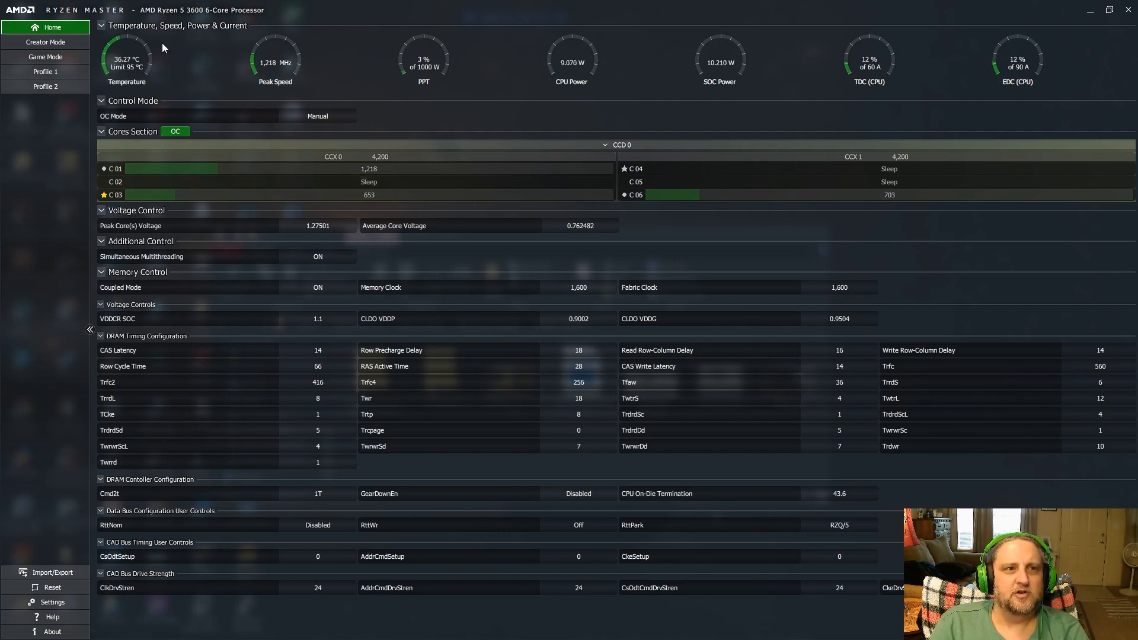
mouse_move(45, 57)
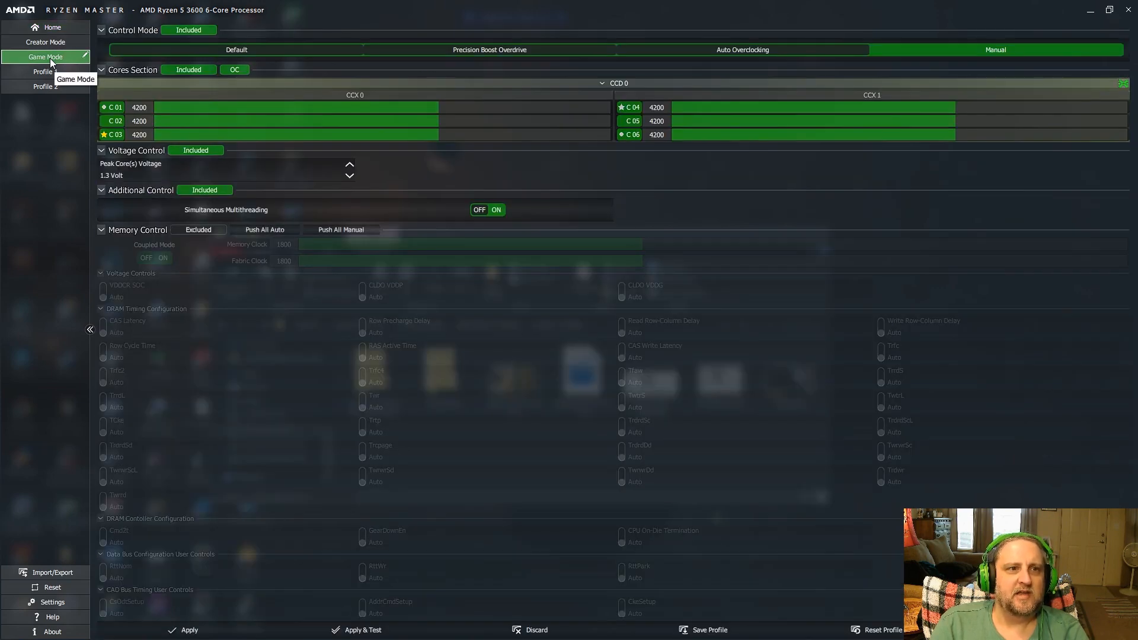
mouse_move(435, 178)
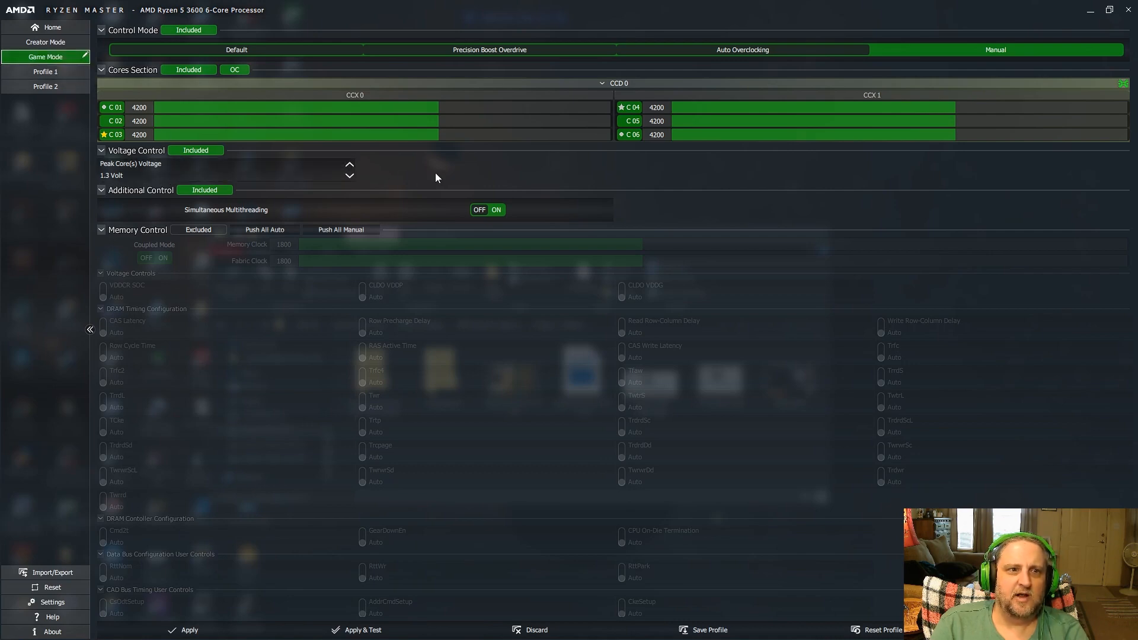
left_click(349, 178)
type("1.275")
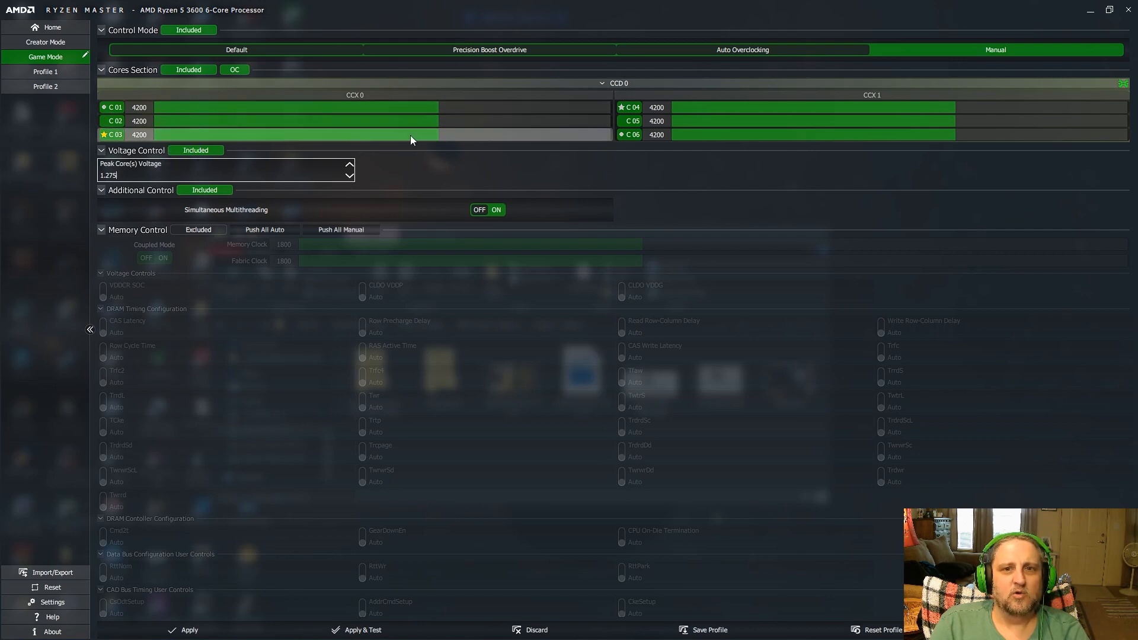
mouse_move(126, 174)
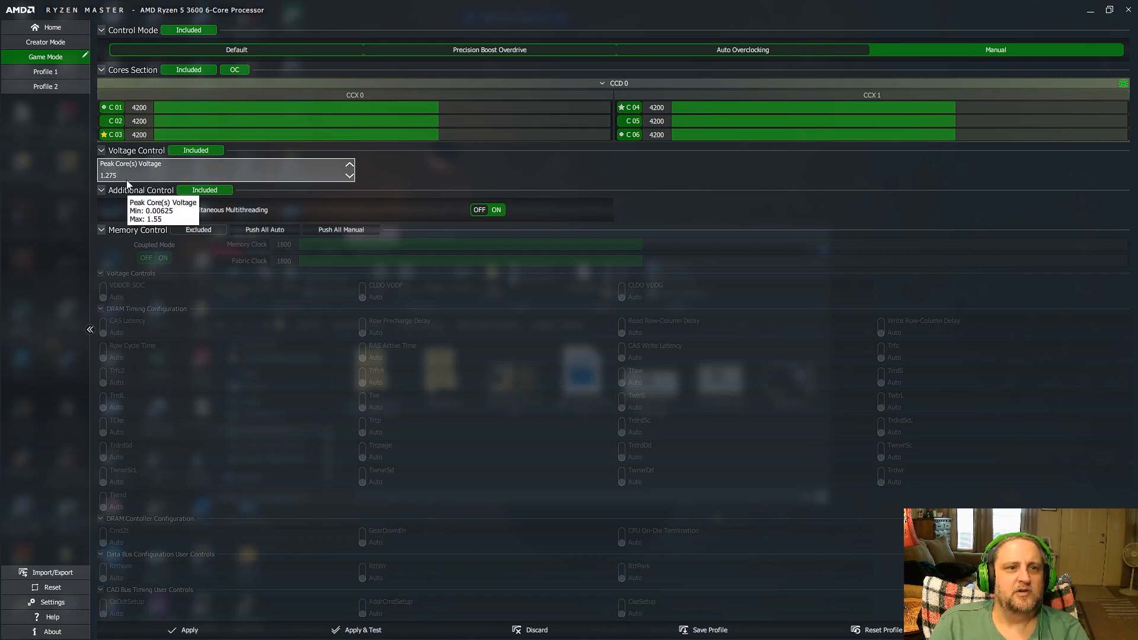
mouse_move(210, 188)
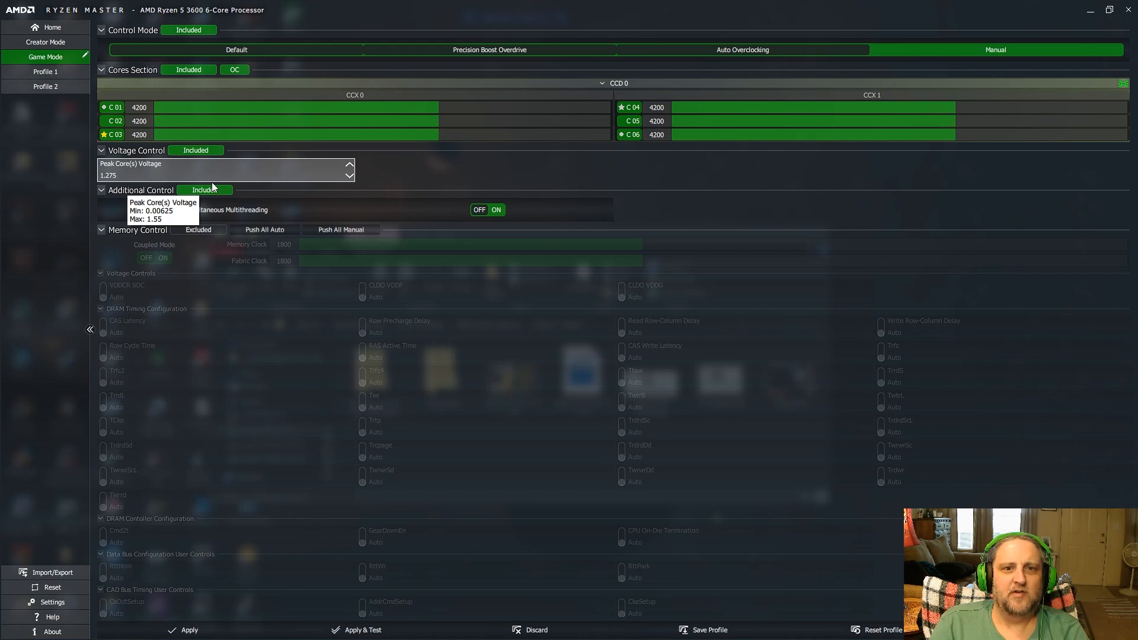
mouse_move(431, 175)
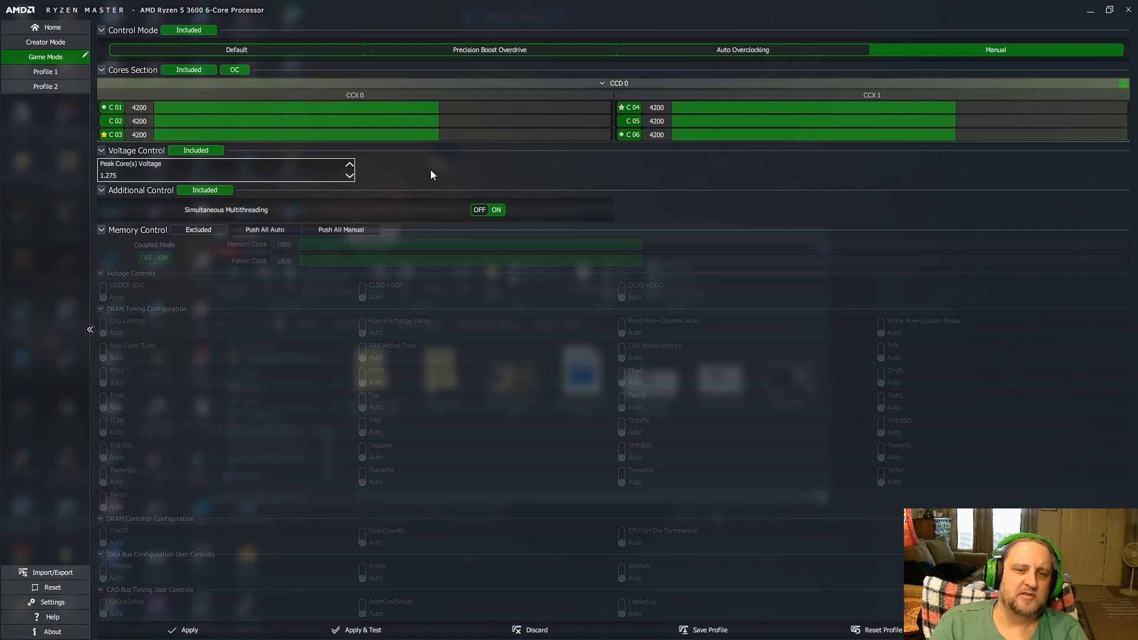
left_click(217, 175)
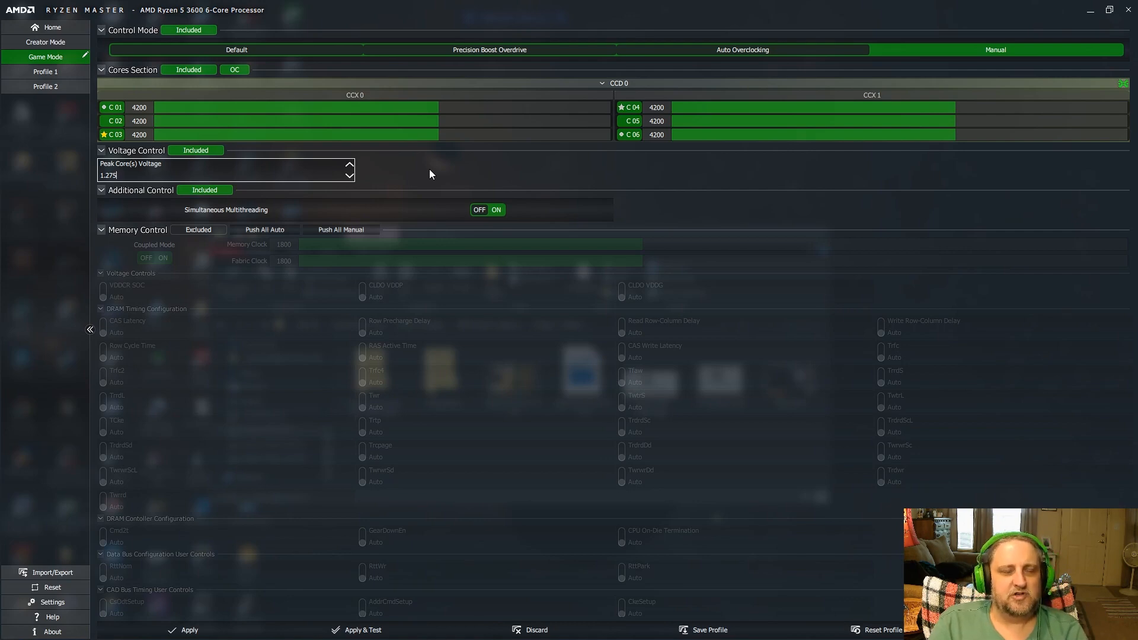
mouse_move(450, 173)
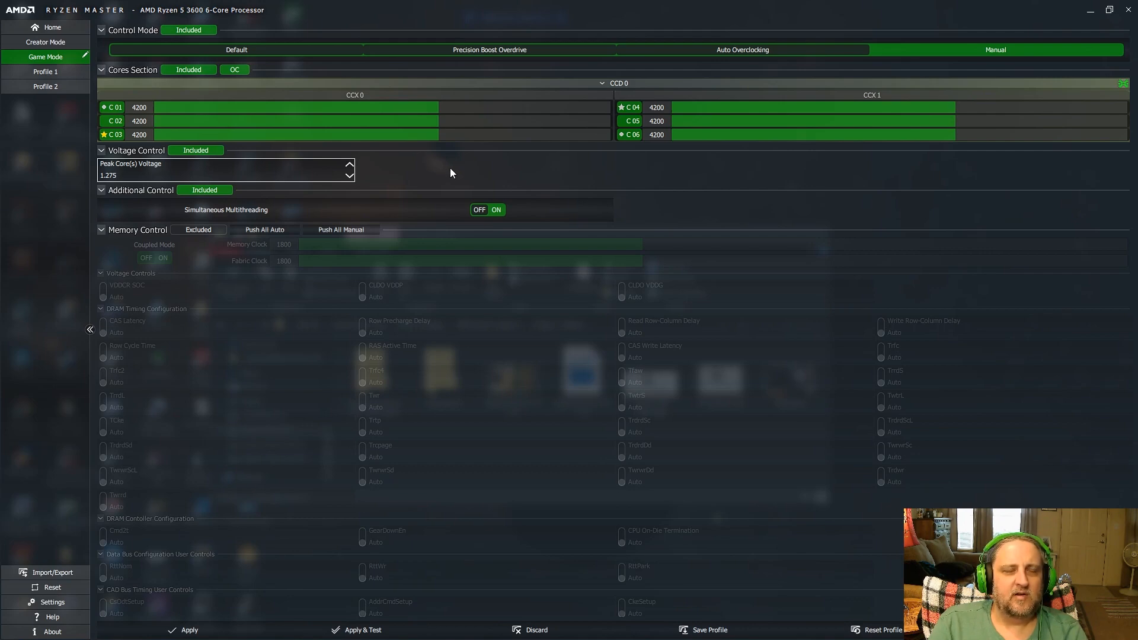
mouse_move(951, 232)
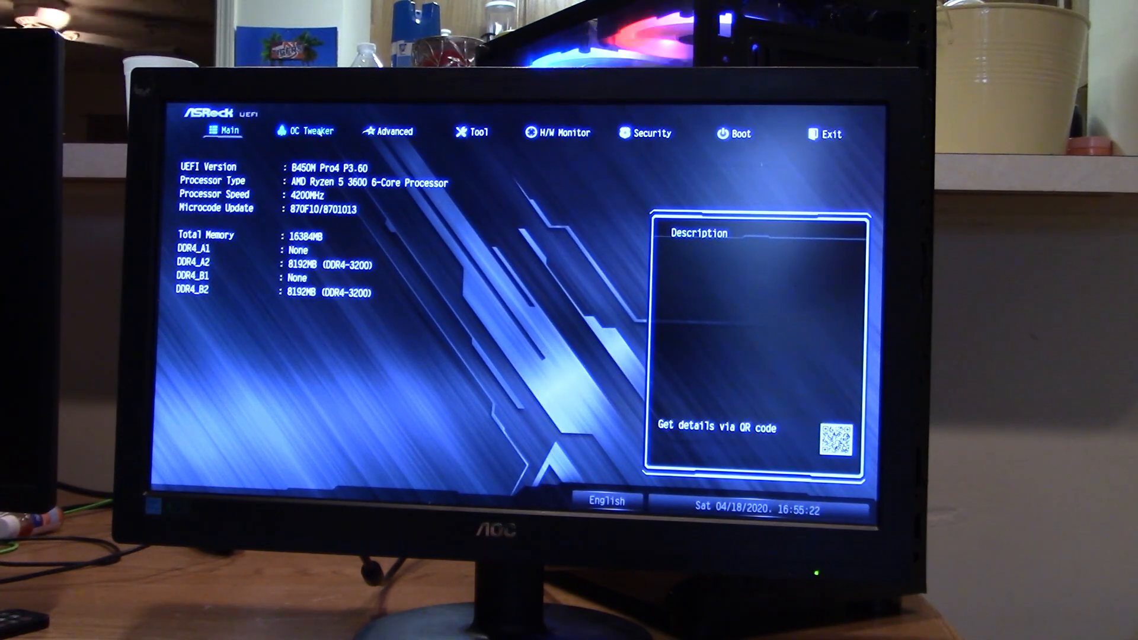
- In OC Tweaker, switch CPU Frequency and Voltage(VID) Change to Manual
left_click(311, 132)
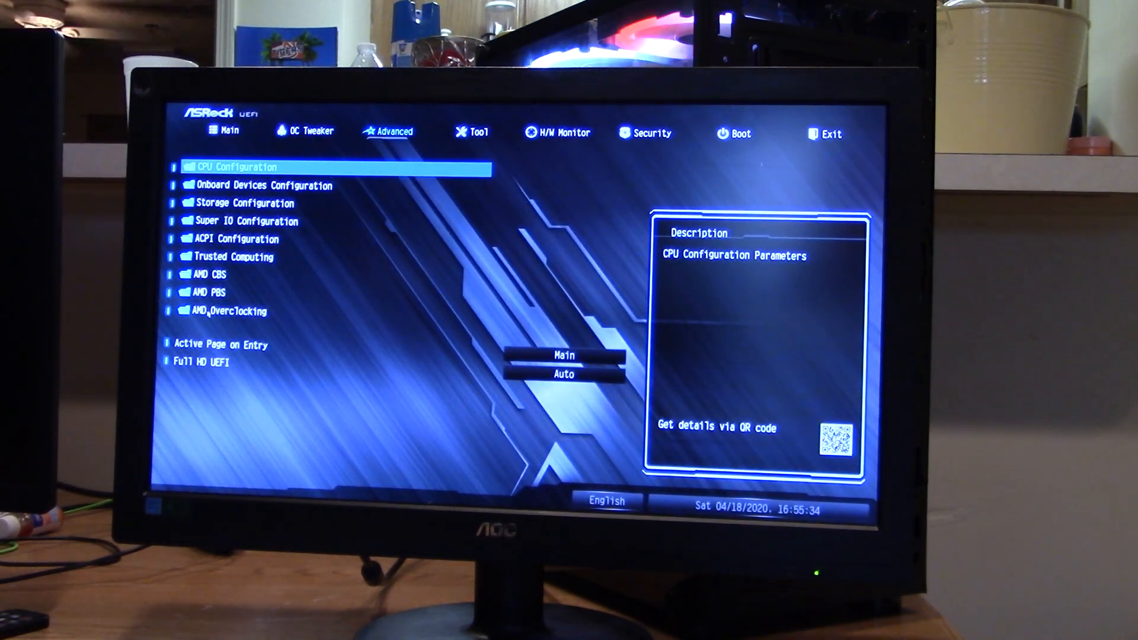
left_click(225, 311)
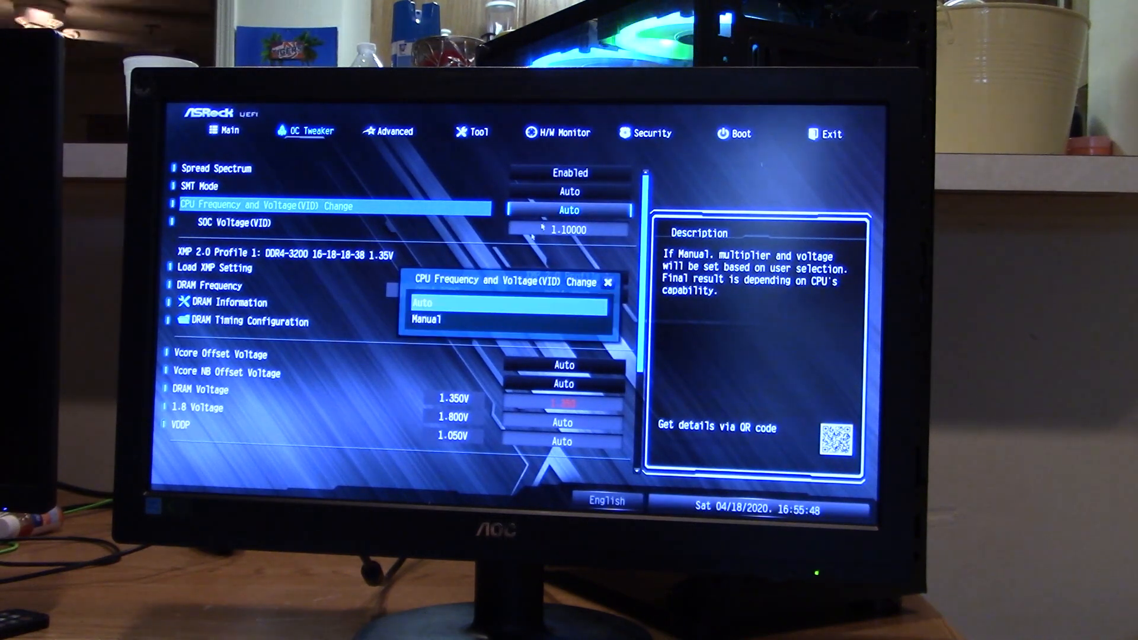
left_click(427, 320)
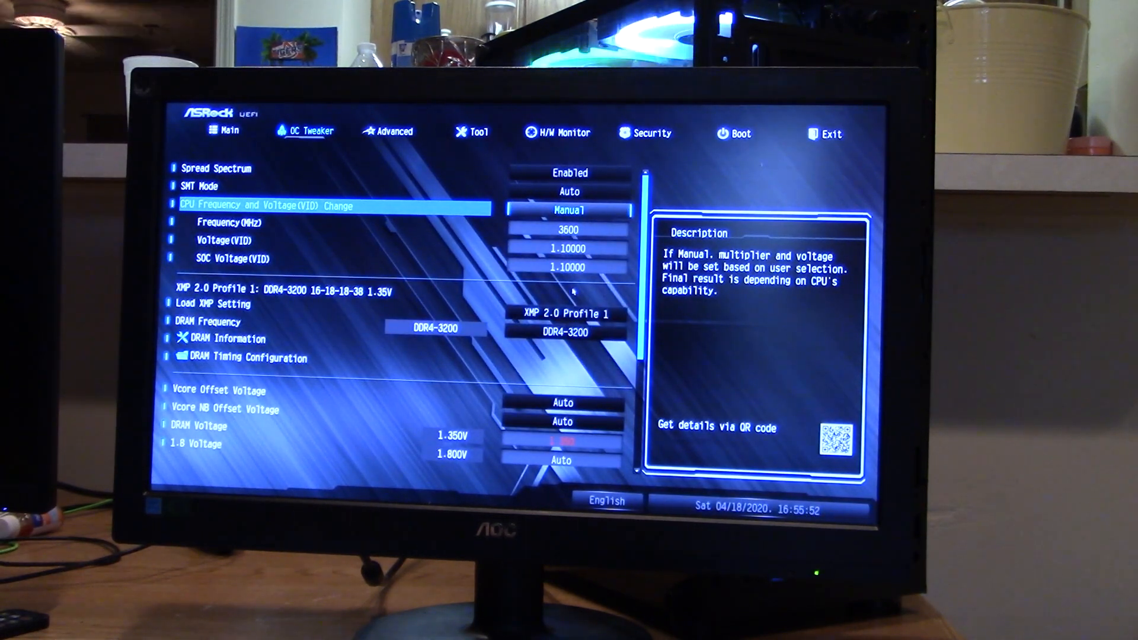
key("Down")
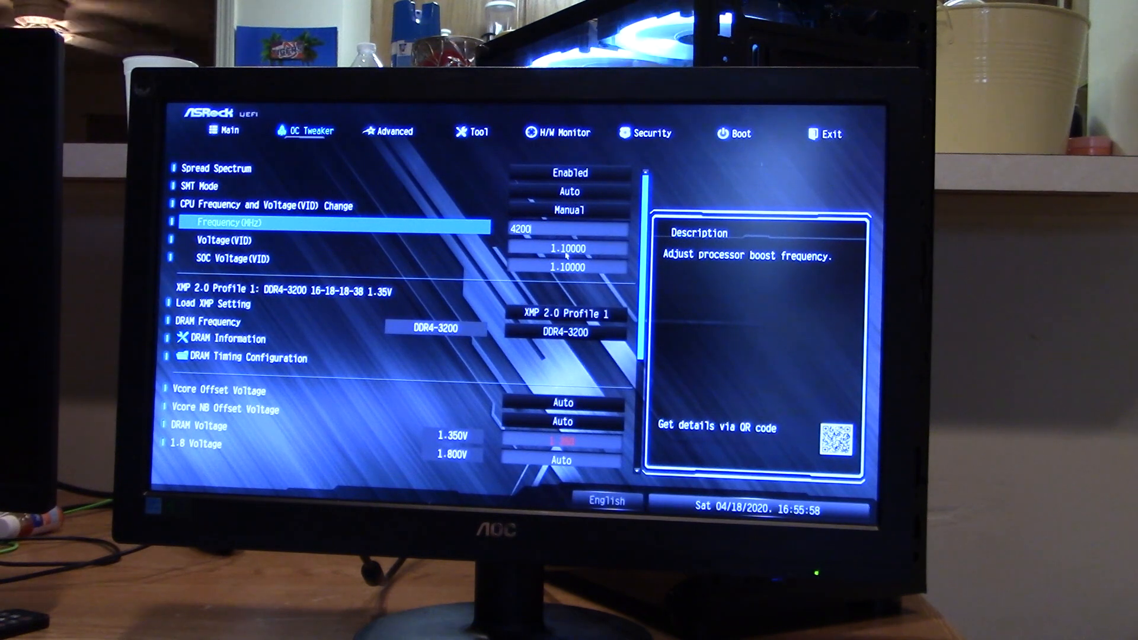
- Enter 4200 MHz frequency and 1.275 V core voltage, then move down to the memory settings
key("Down")
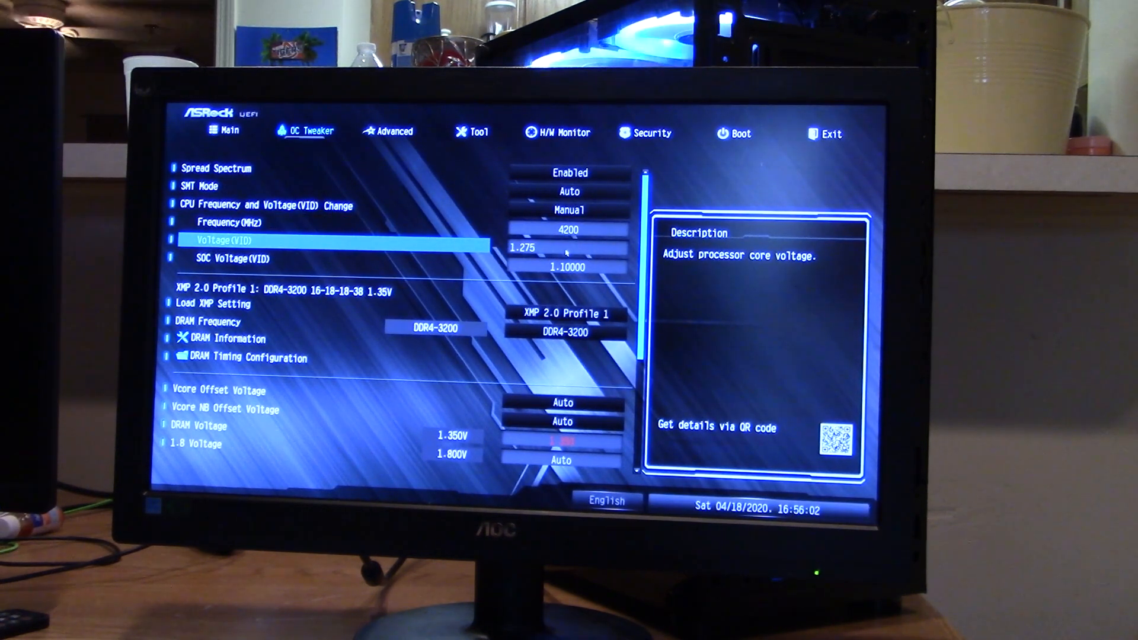
key("Down")
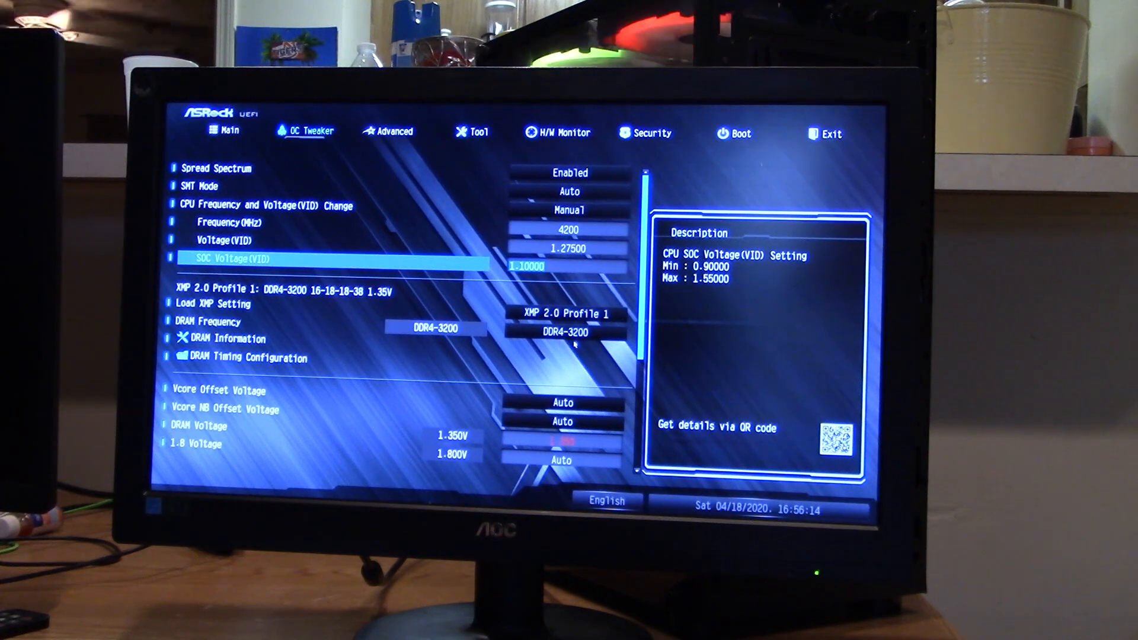
key("down")
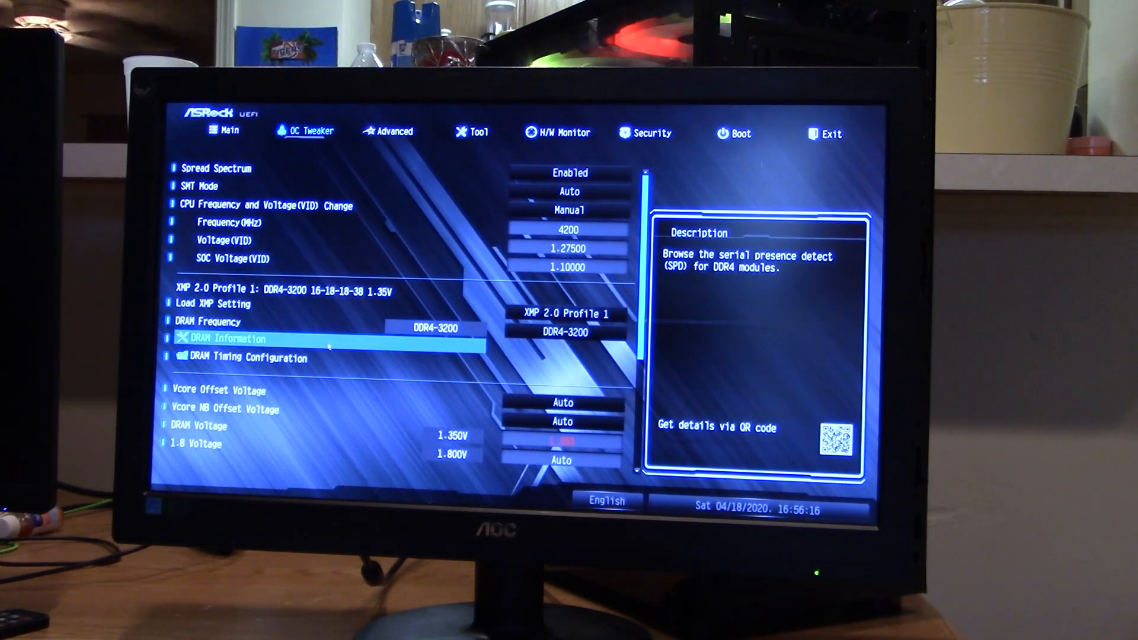
scroll("down", 3)
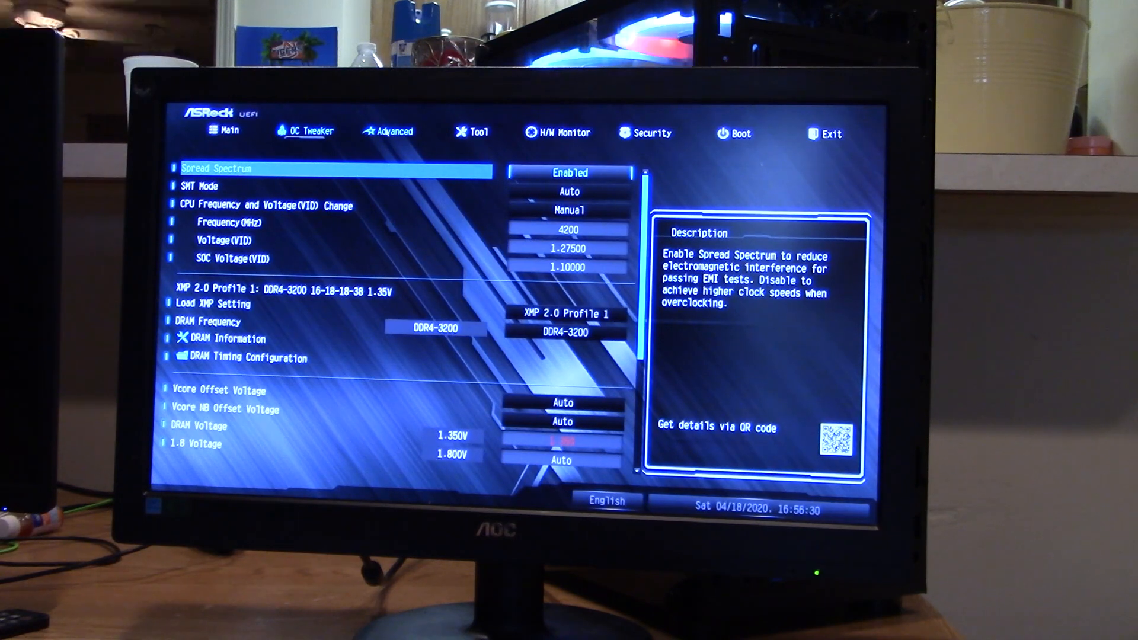
- Accept the AMD Overclocking warning under Advanced and reach CPU Core Count Control
left_click(394, 132)
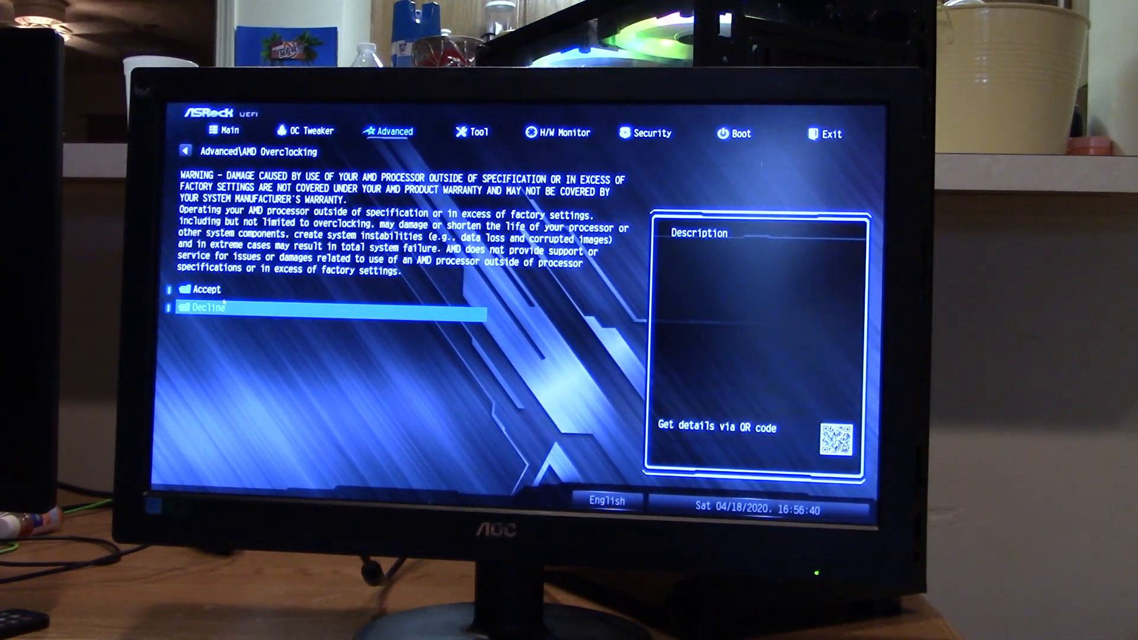
left_click(208, 289)
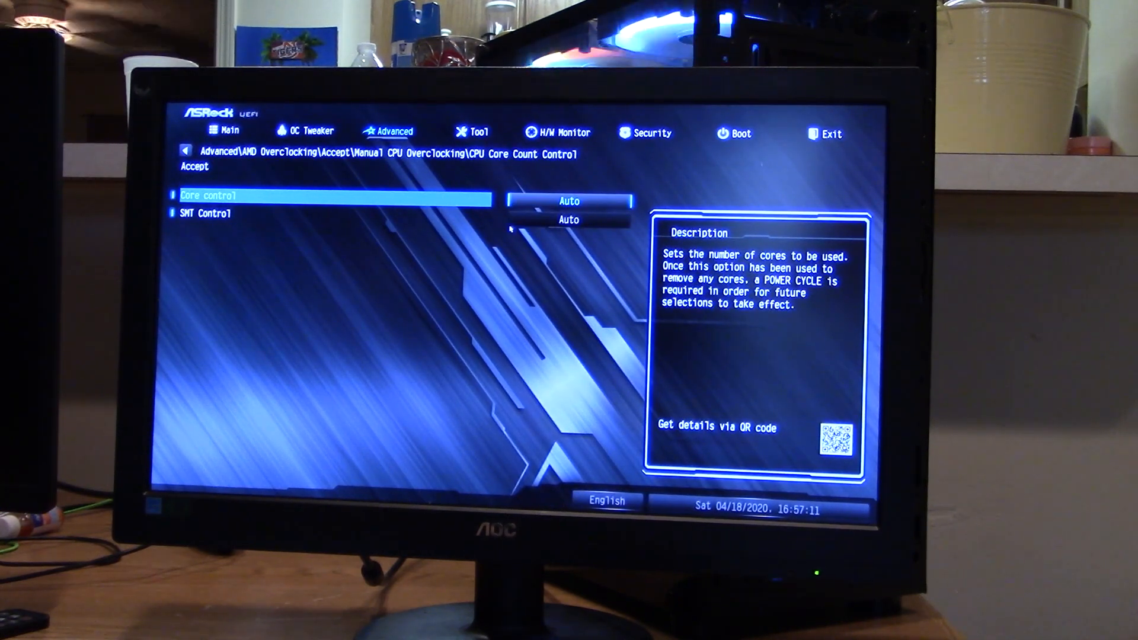
- Back out to AMD Overclocking, review DDR and Infinity Fabric timings, then view Precision Boost Overdrive (Disable)
key("Escape")
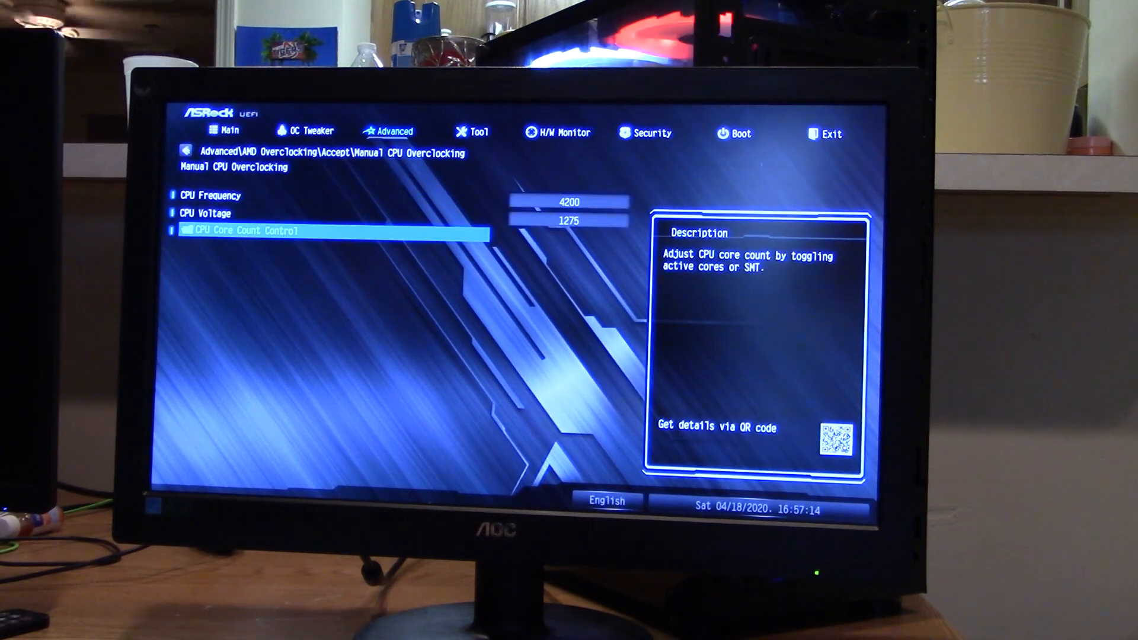
key("Escape")
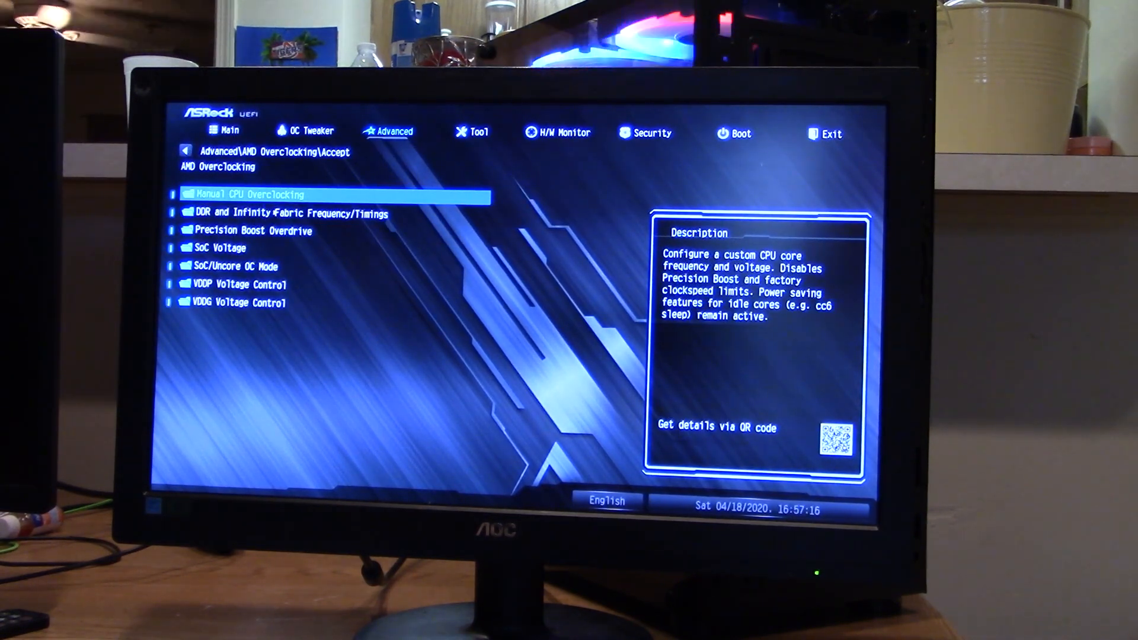
key("Return")
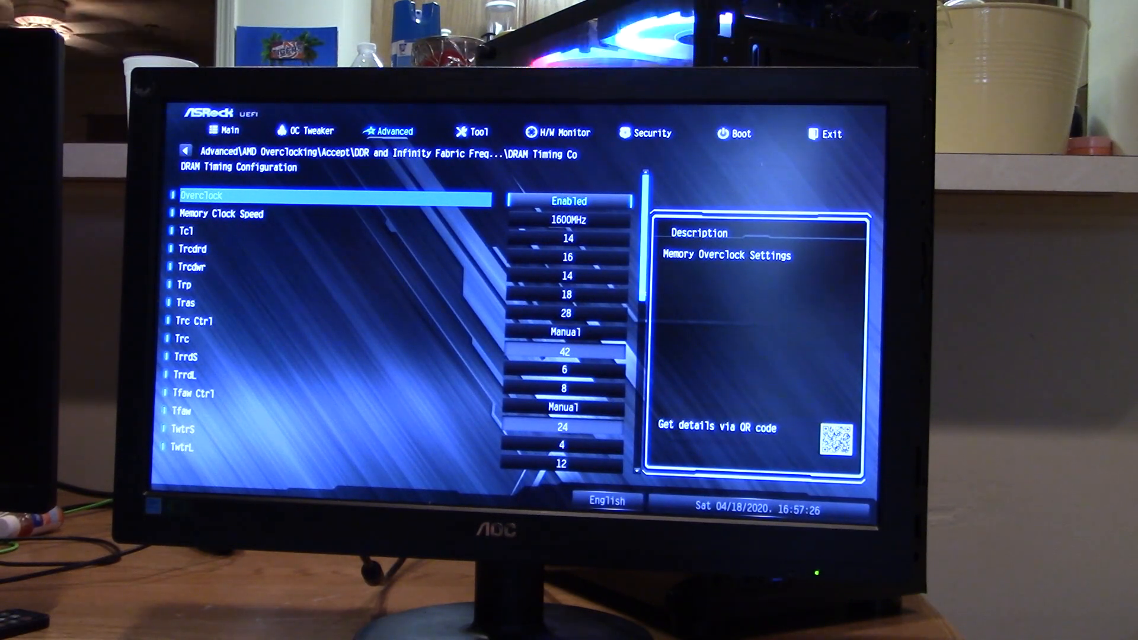
scroll("down", 3)
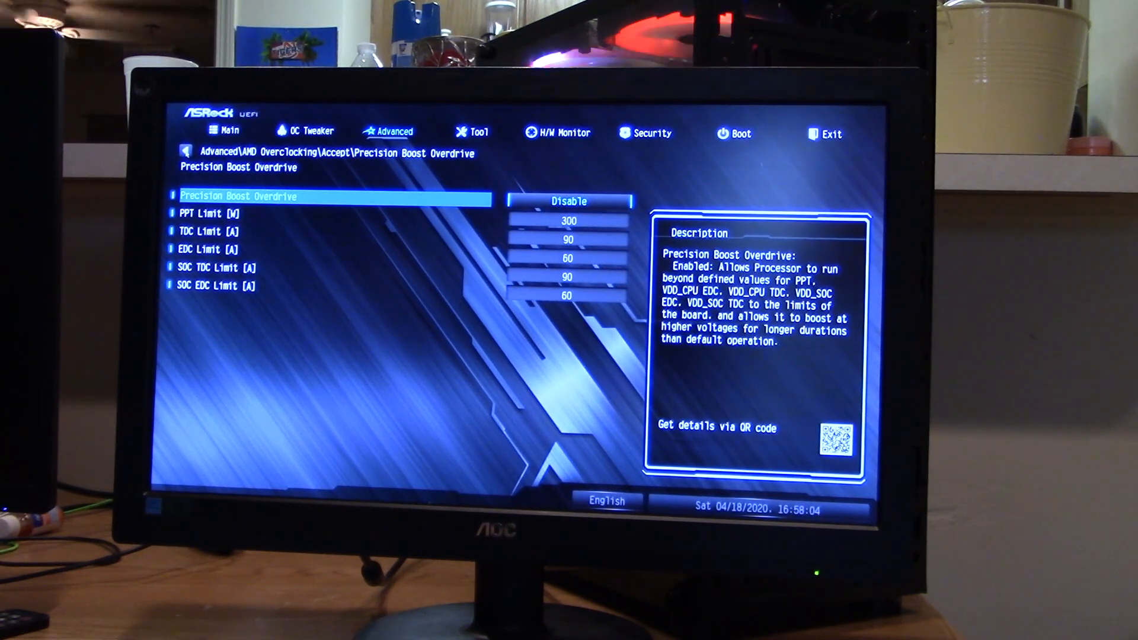
- Return to the AMD Overclocking list, browse to VDDG Voltage Control, and bring up the Exit page
key("Escape")
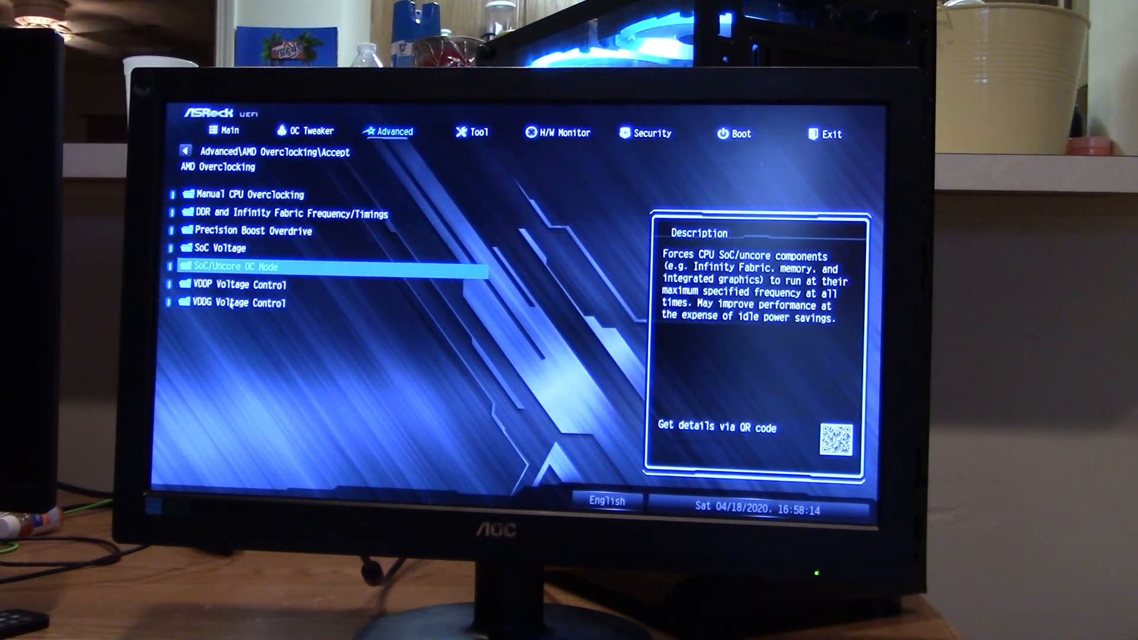
key("Return")
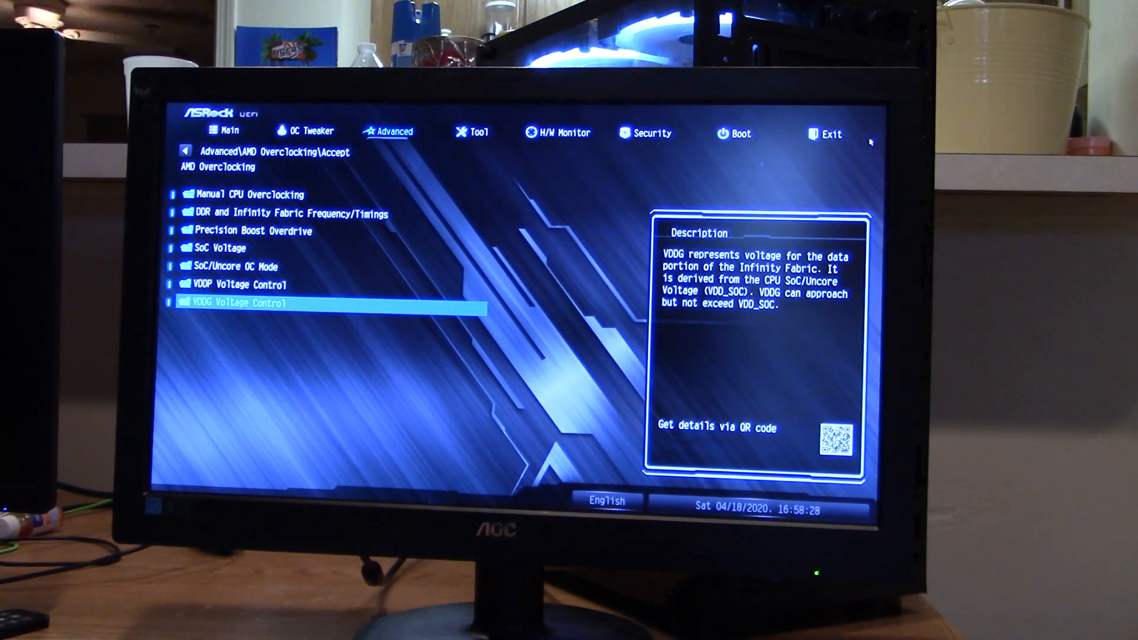
left_click(826, 132)
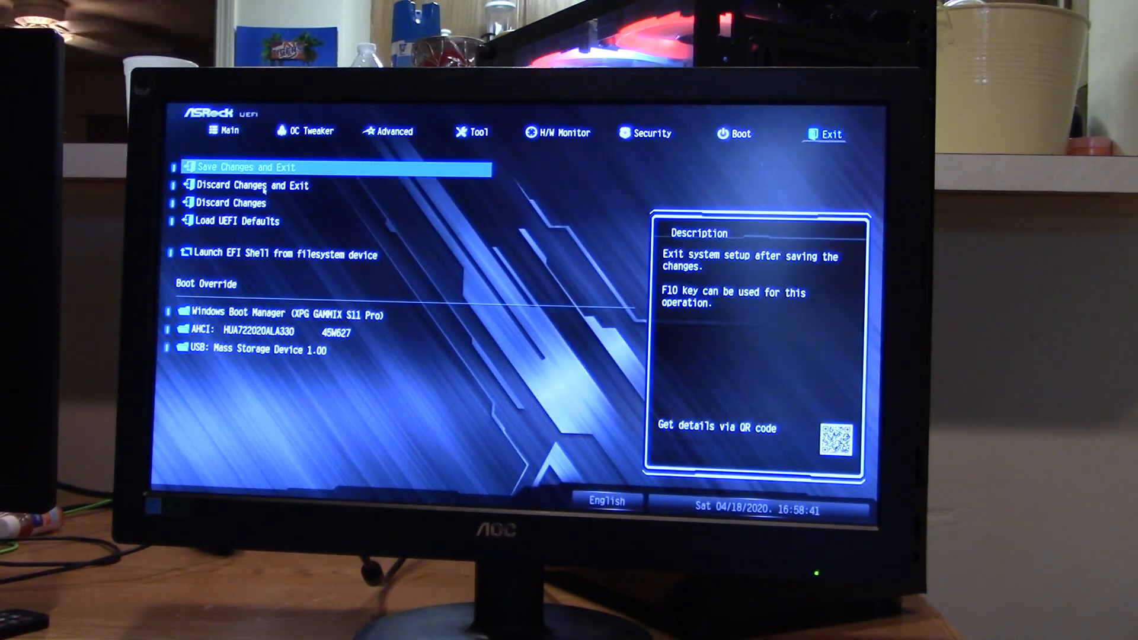
- Discard changes and exit setup, confirming Yes so the computer restarts
left_click(249, 185)
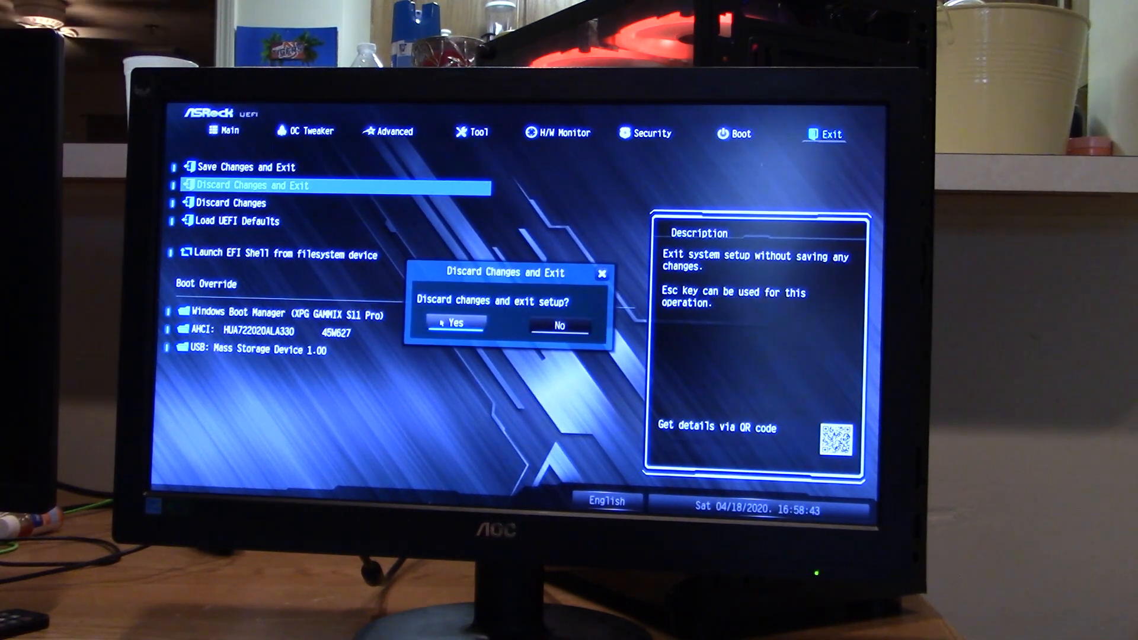
left_click(453, 325)
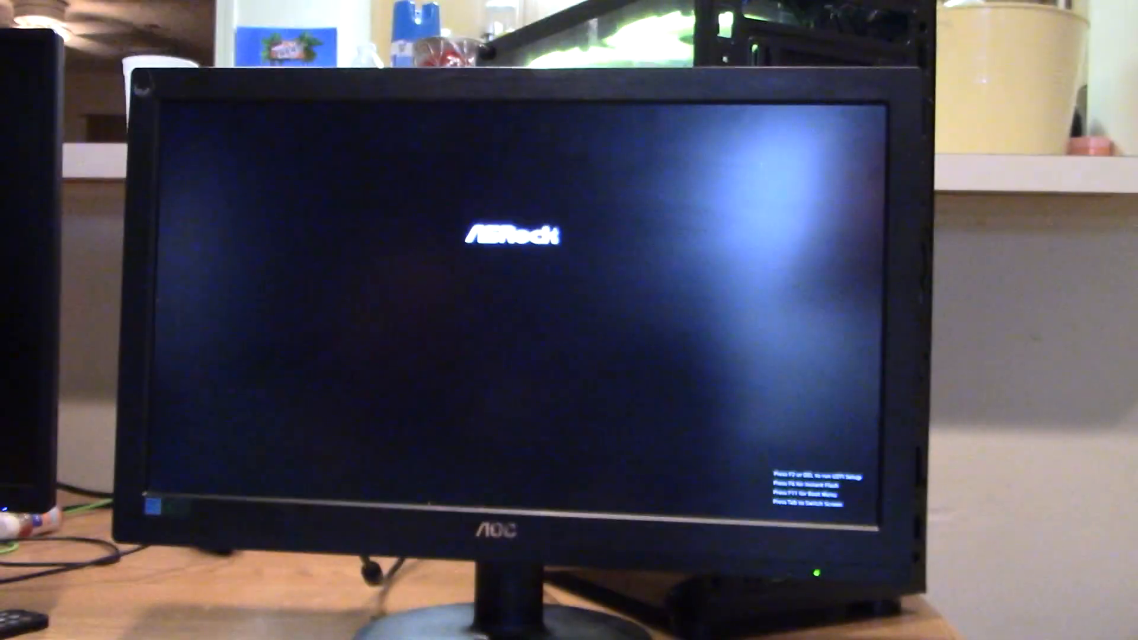